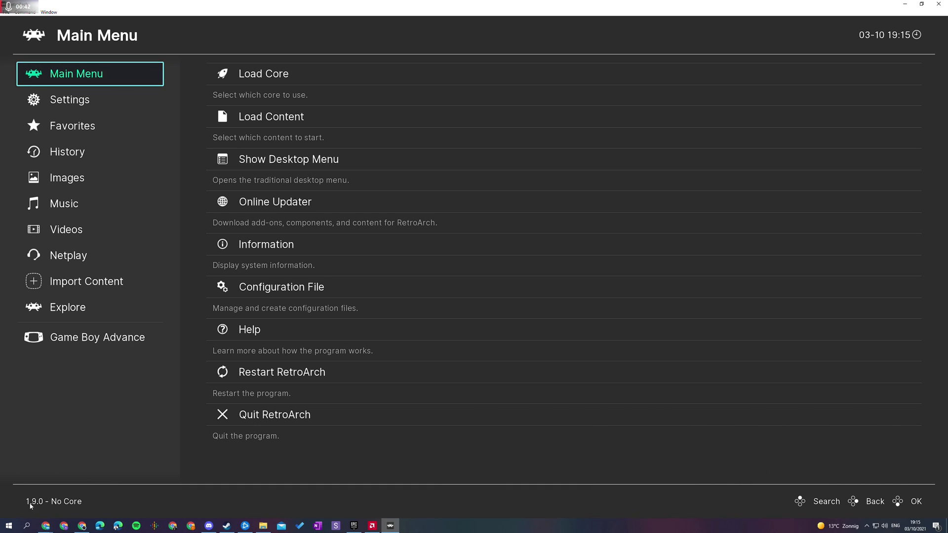
{"action": "mouse_move", "coordinate": [120, 437]}
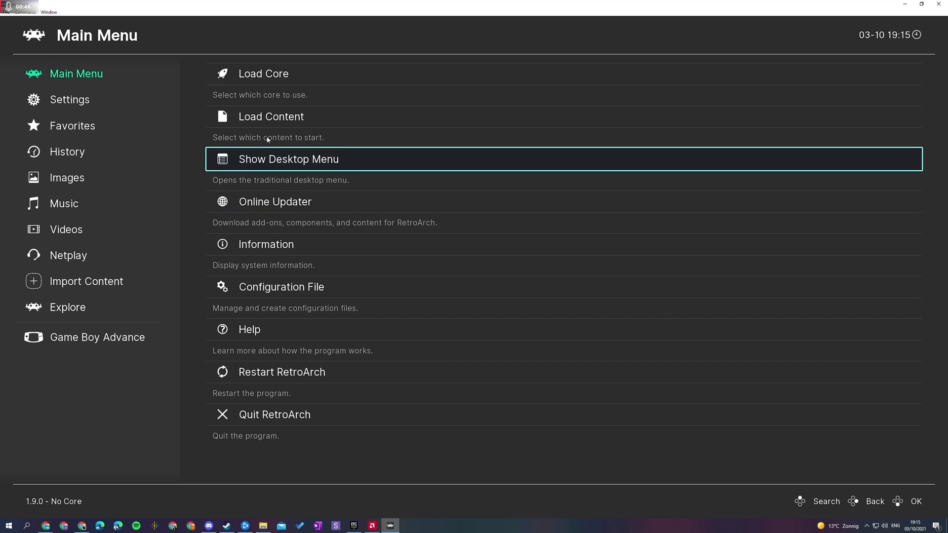
Step: Go to the RetroArch download page and scroll to the Windows 10/8/7 builds in the supported-platforms list
{"action": "left_click", "coordinate": [90, 73]}
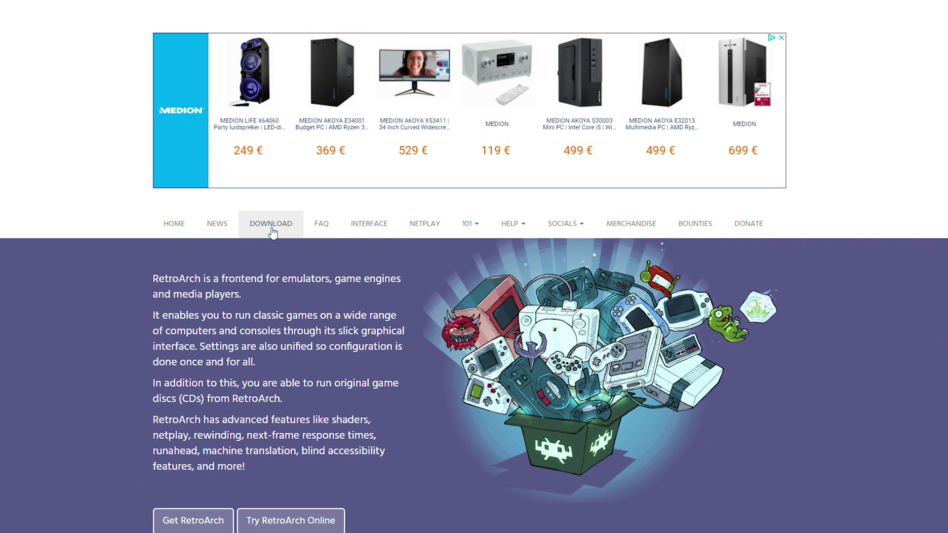
{"action": "left_click", "coordinate": [271, 223]}
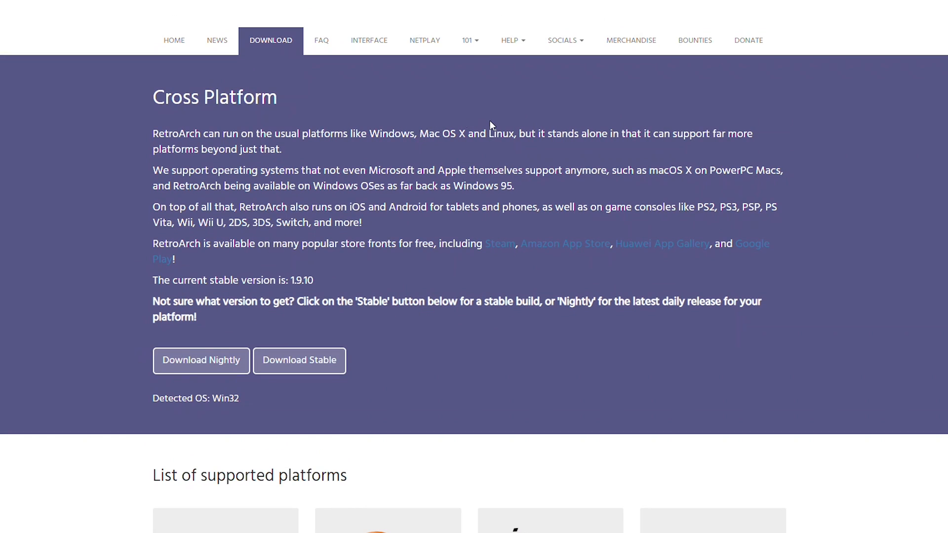
{"action": "scroll", "scroll_direction": "down", "scroll_amount": 3}
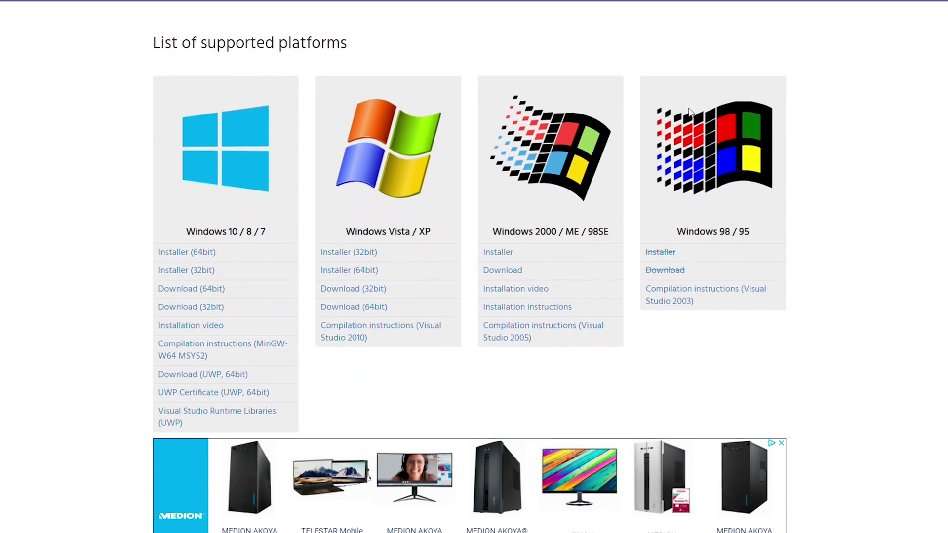
{"action": "scroll", "scroll_direction": "up", "scroll_amount": 3}
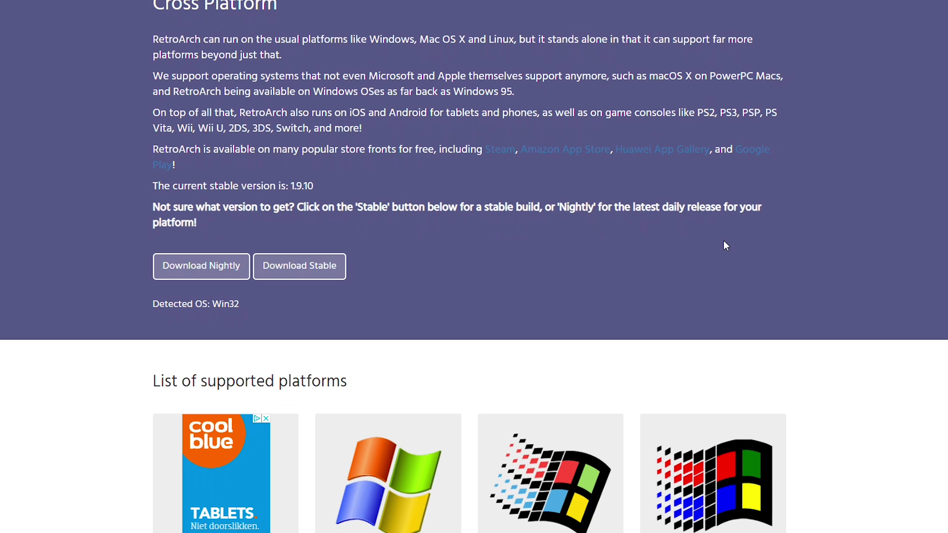
{"action": "scroll", "scroll_direction": "down", "scroll_amount": 3}
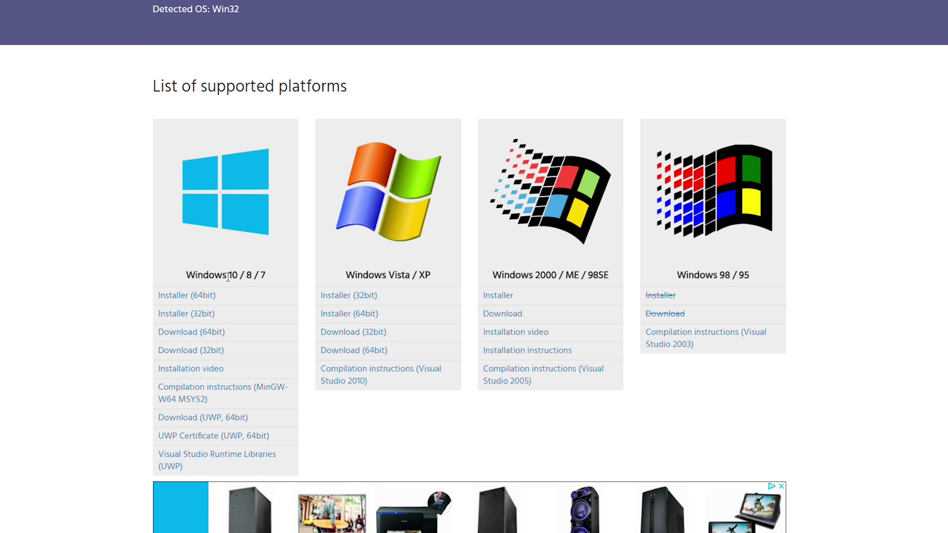
{"action": "mouse_move", "coordinate": [271, 274]}
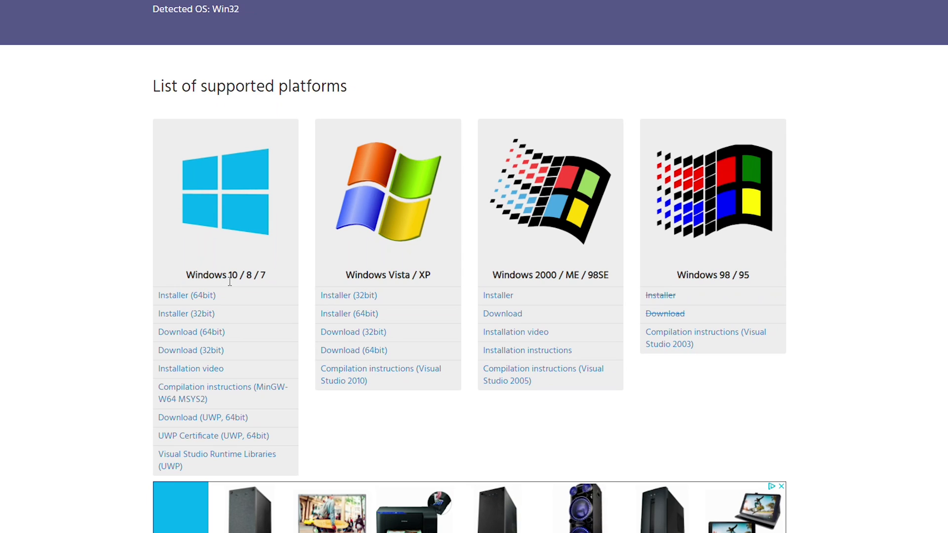
{"action": "mouse_move", "coordinate": [191, 332]}
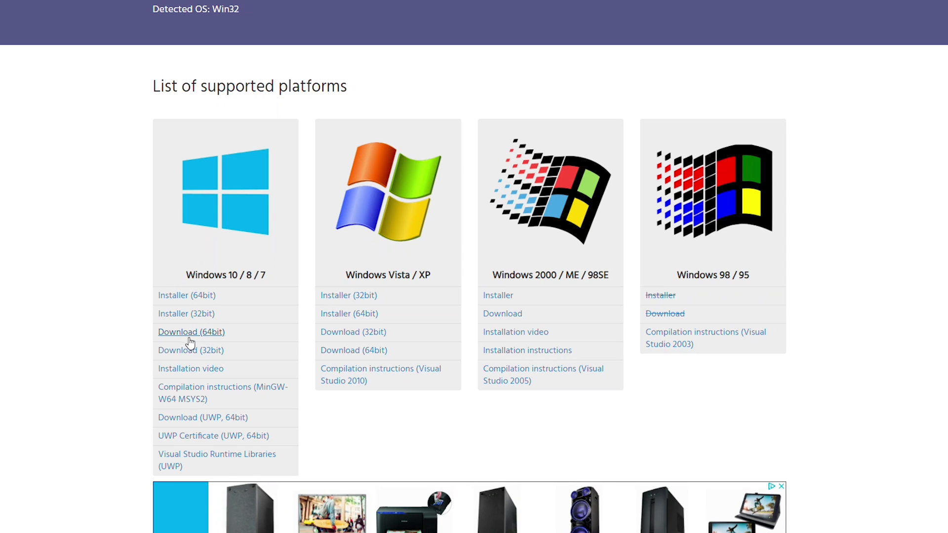
{"action": "mouse_move", "coordinate": [191, 343]}
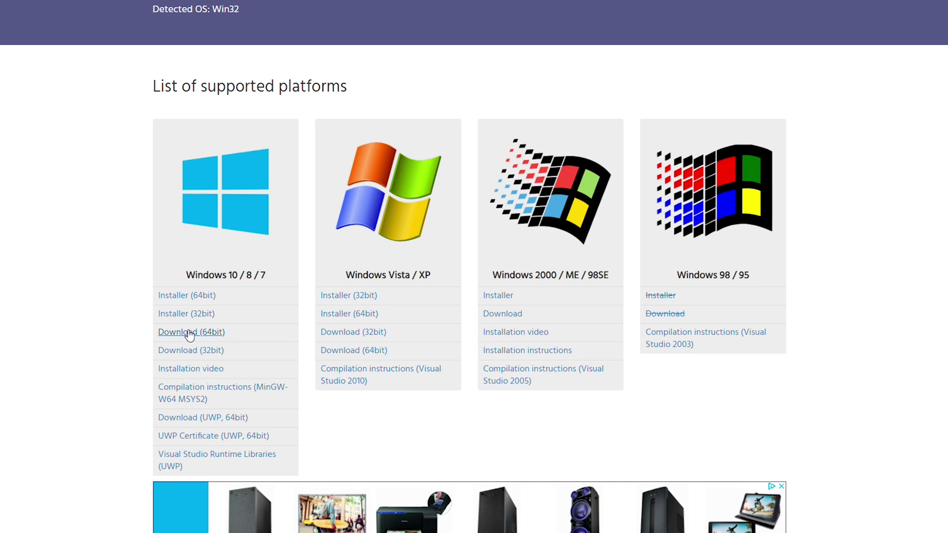
{"action": "scroll", "scroll_direction": "up", "scroll_amount": 3}
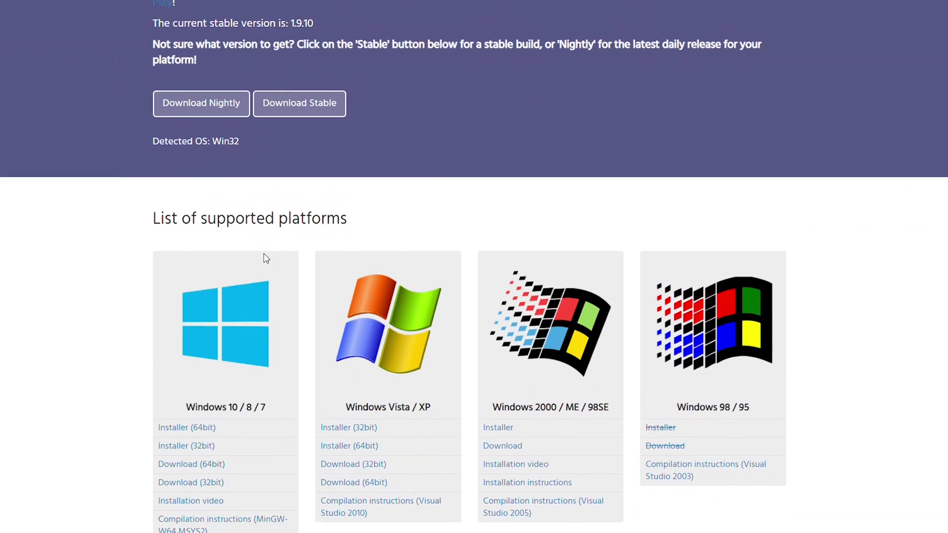
{"action": "scroll", "scroll_direction": "up", "scroll_amount": 3}
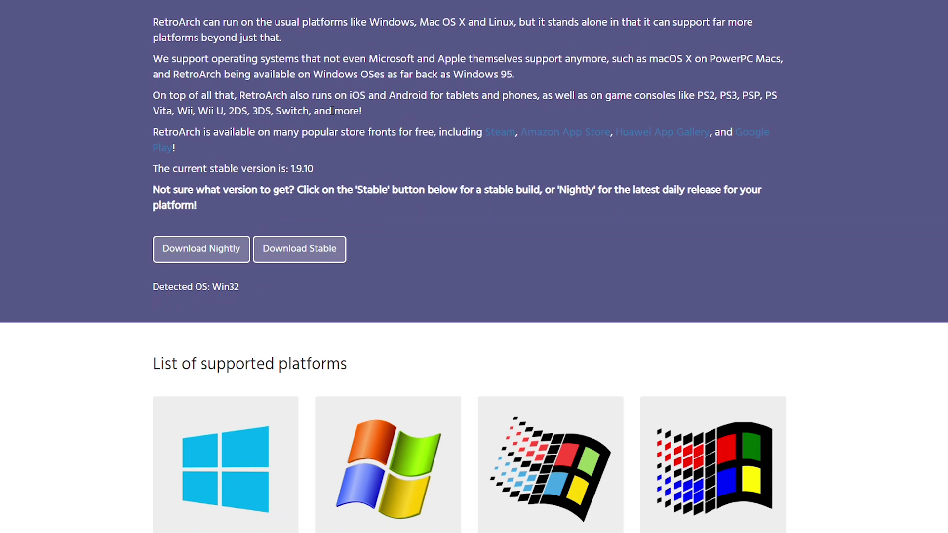
{"action": "mouse_move", "coordinate": [201, 249]}
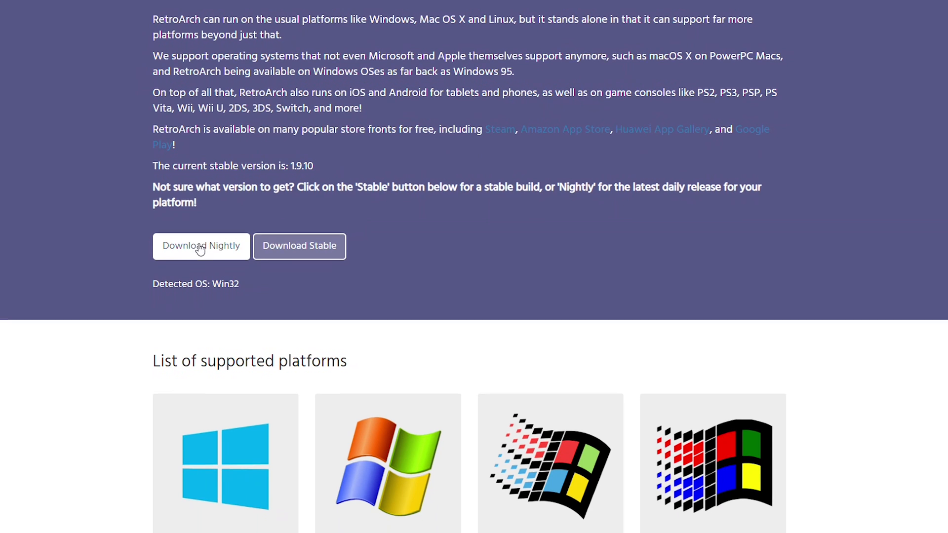
{"action": "scroll", "scroll_direction": "down", "scroll_amount": 3}
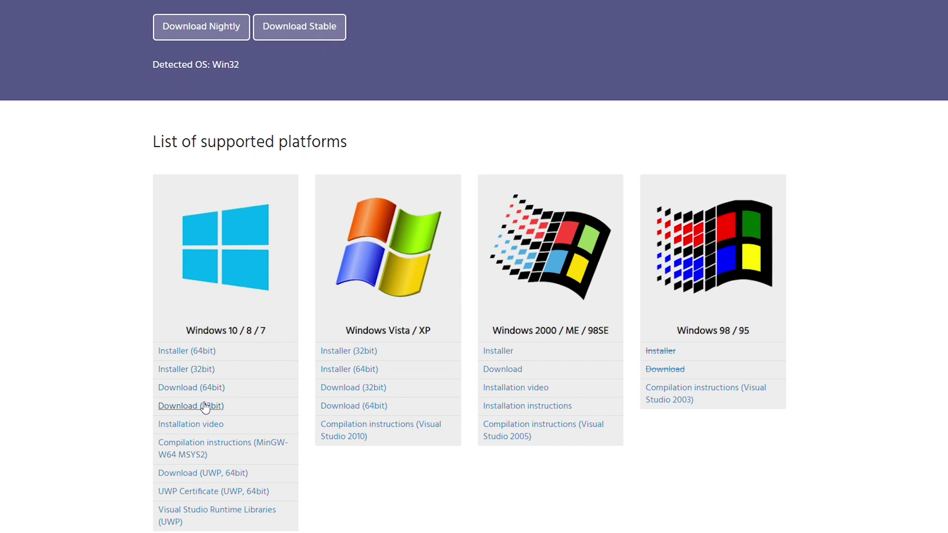
{"action": "mouse_move", "coordinate": [191, 387]}
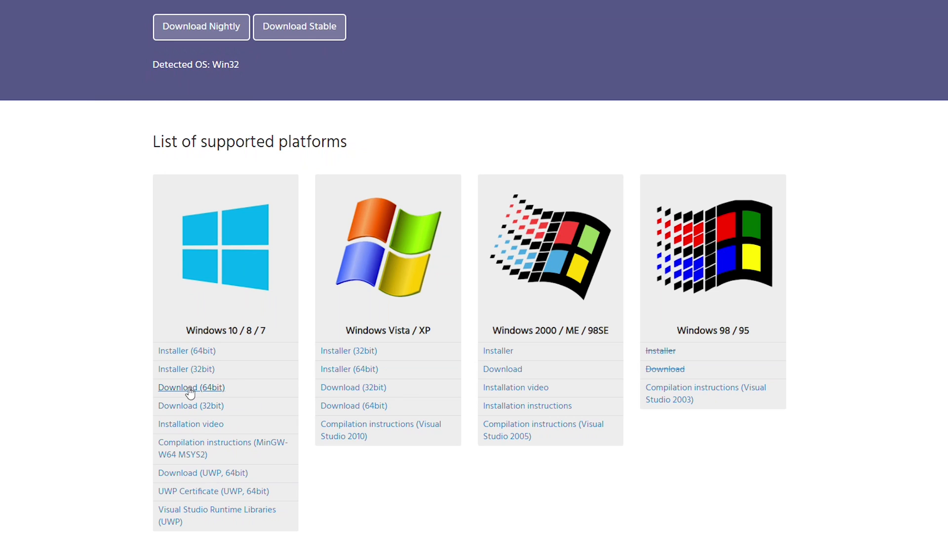
{"action": "mouse_move", "coordinate": [199, 394]}
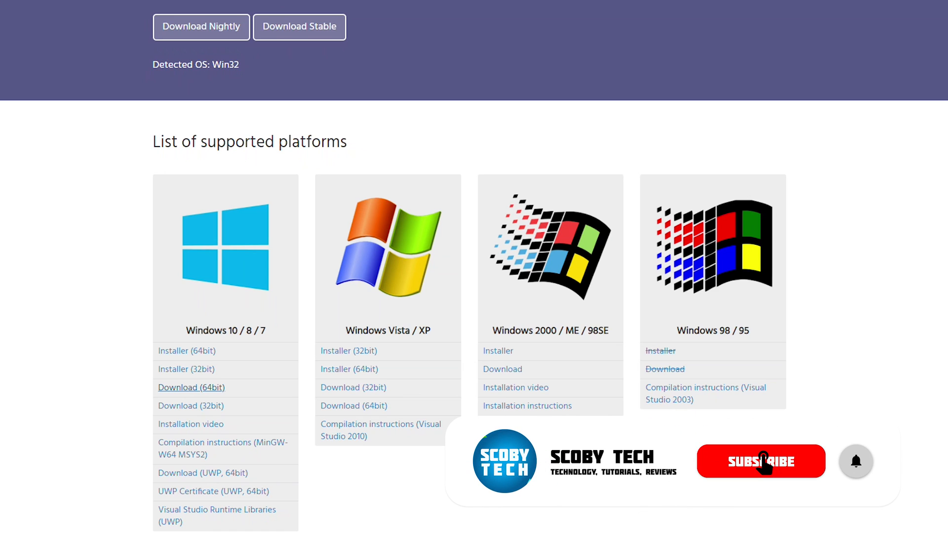
Step: Download the 64-bit Windows build and extract RetroArch.7z into Desktop\RetroArch with 7-Zip
{"action": "left_click", "coordinate": [856, 462]}
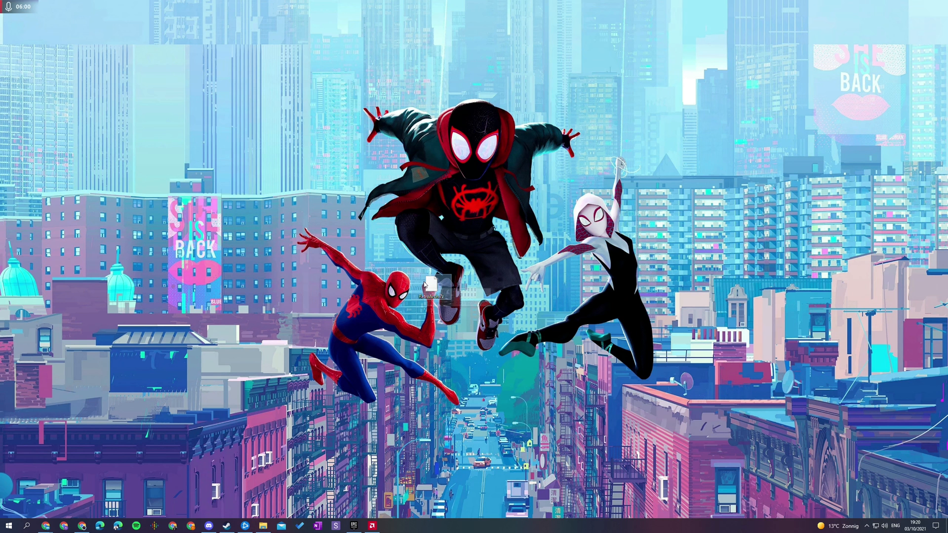
{"action": "right_click", "coordinate": [423, 284]}
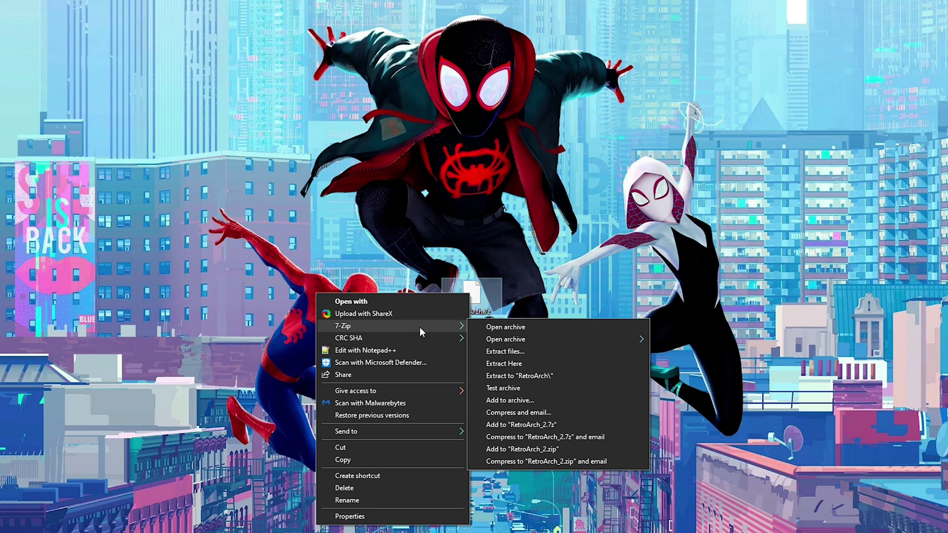
{"action": "mouse_move", "coordinate": [505, 351]}
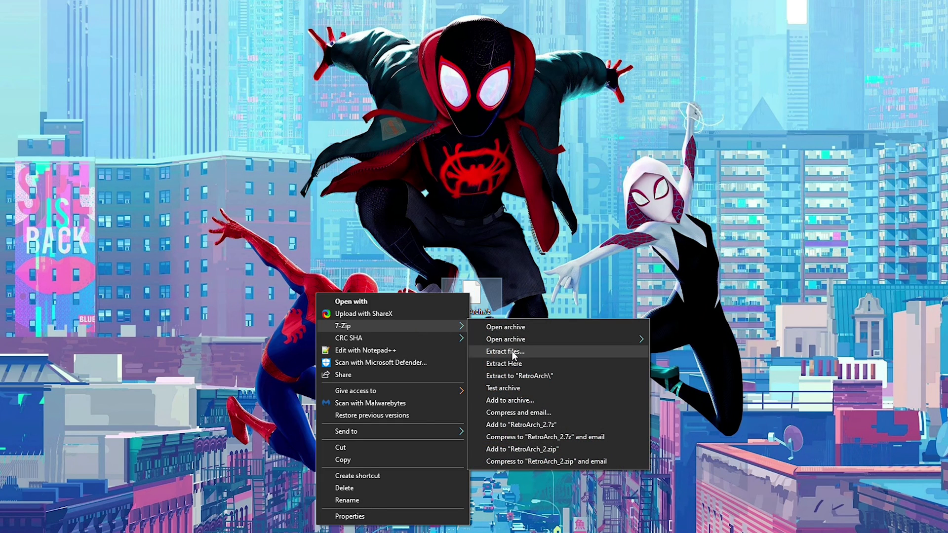
{"action": "left_click", "coordinate": [505, 351]}
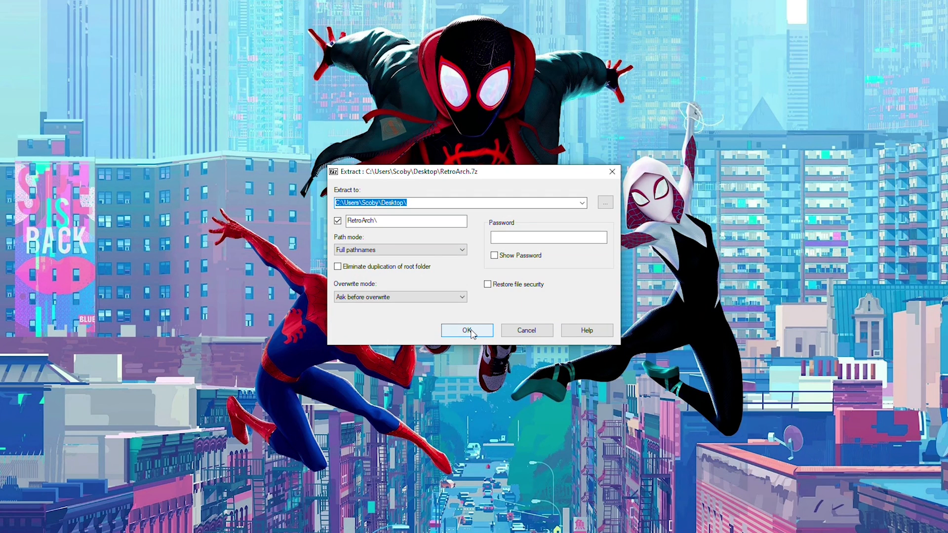
{"action": "left_click", "coordinate": [466, 330]}
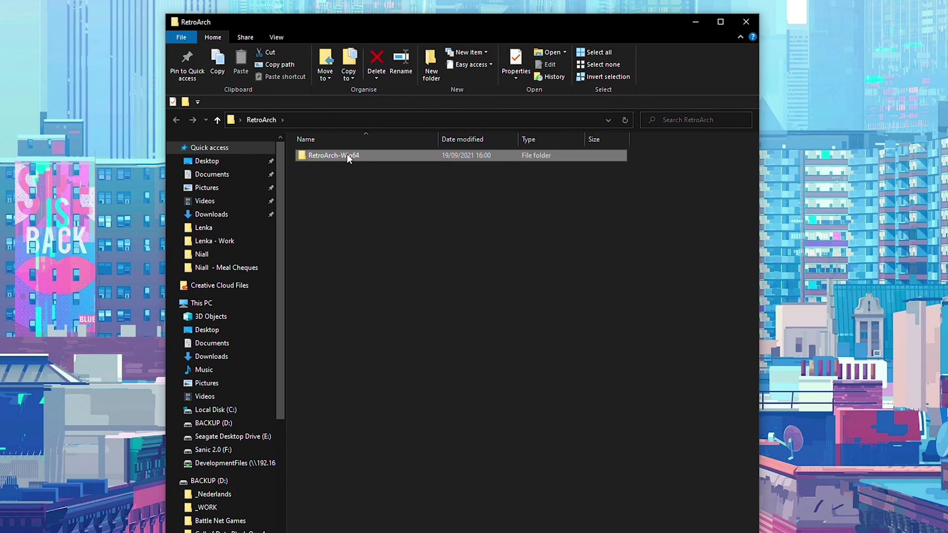
Step: Browse into the extracted RetroArch-Win64 folder and review its contents
{"action": "double_click", "coordinate": [333, 155]}
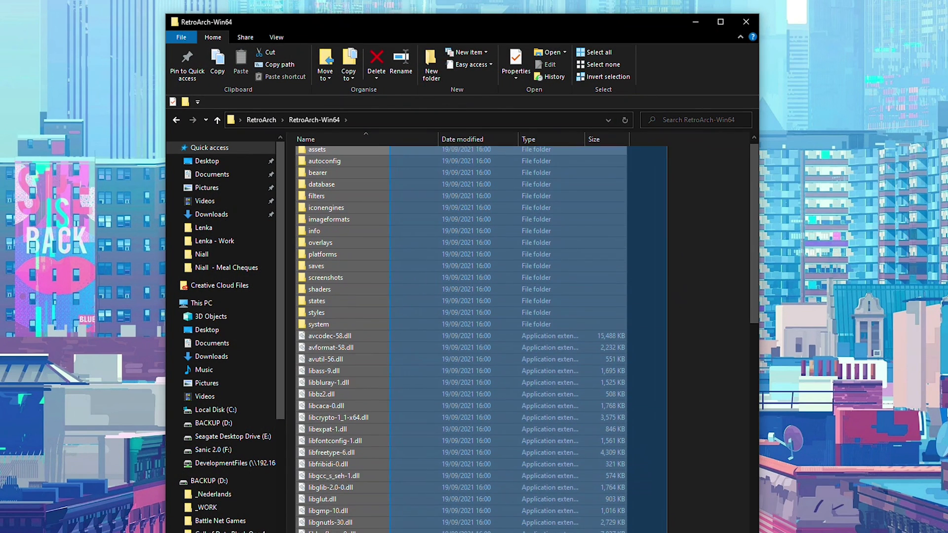
{"action": "scroll", "scroll_direction": "down", "scroll_amount": 3}
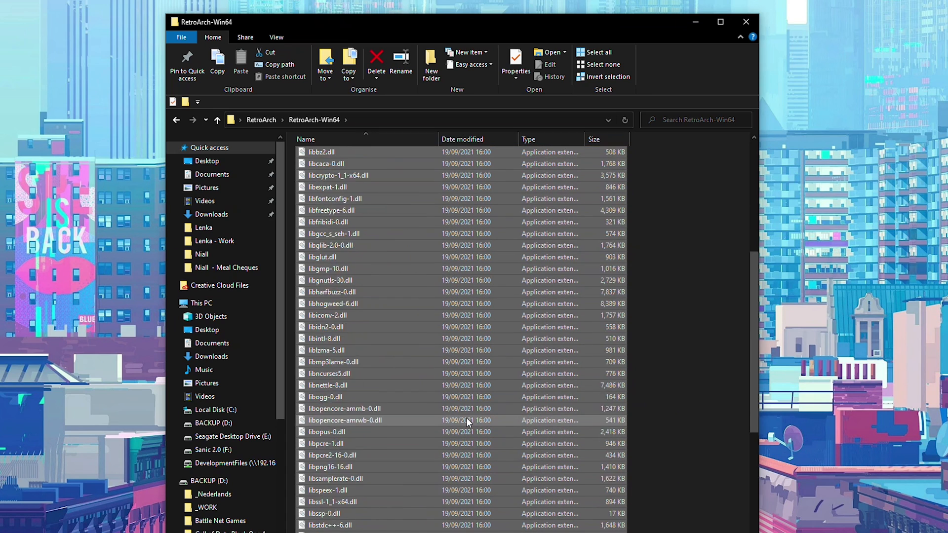
{"action": "scroll", "scroll_direction": "up", "scroll_amount": 3}
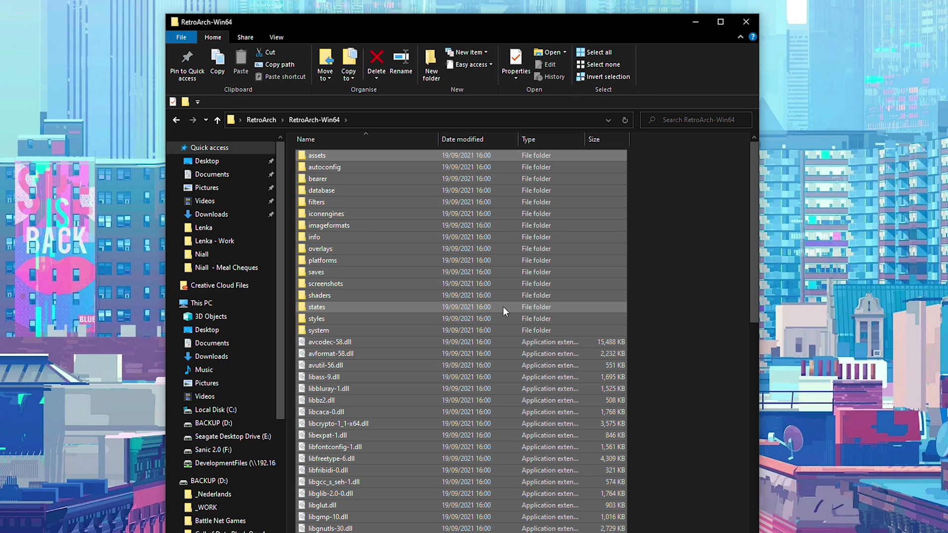
{"action": "left_click", "coordinate": [317, 178]}
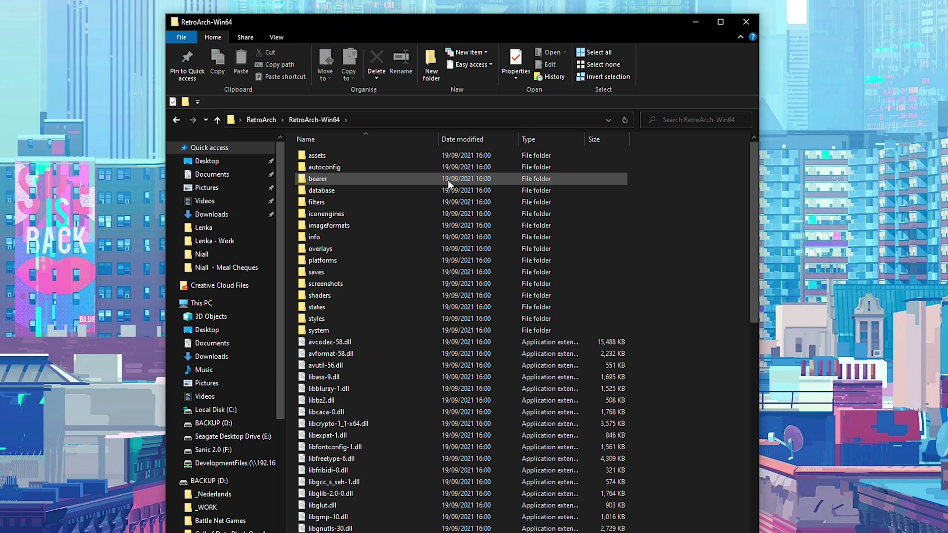
{"action": "left_click", "coordinate": [721, 22]}
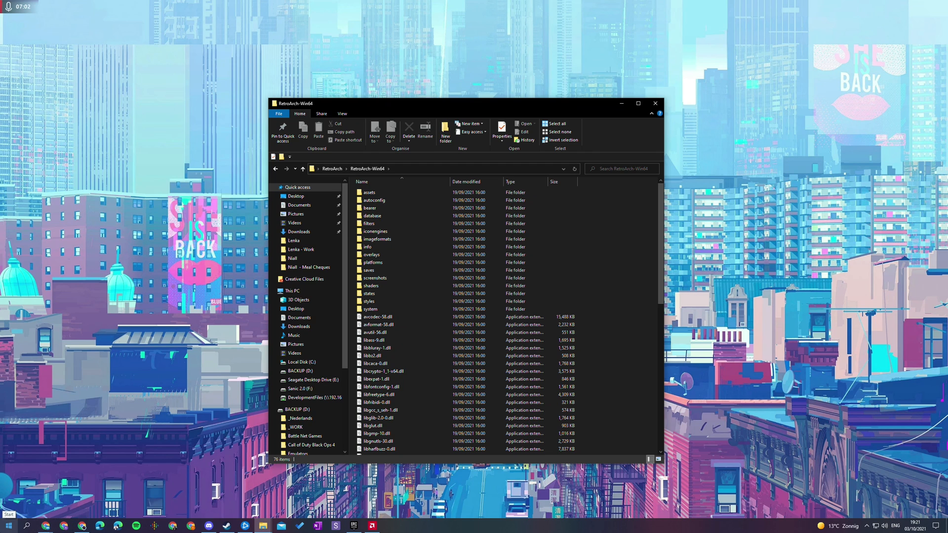
Step: Search the Start menu for 'retroarch' to locate the existing installation
{"action": "left_click", "coordinate": [4, 527]}
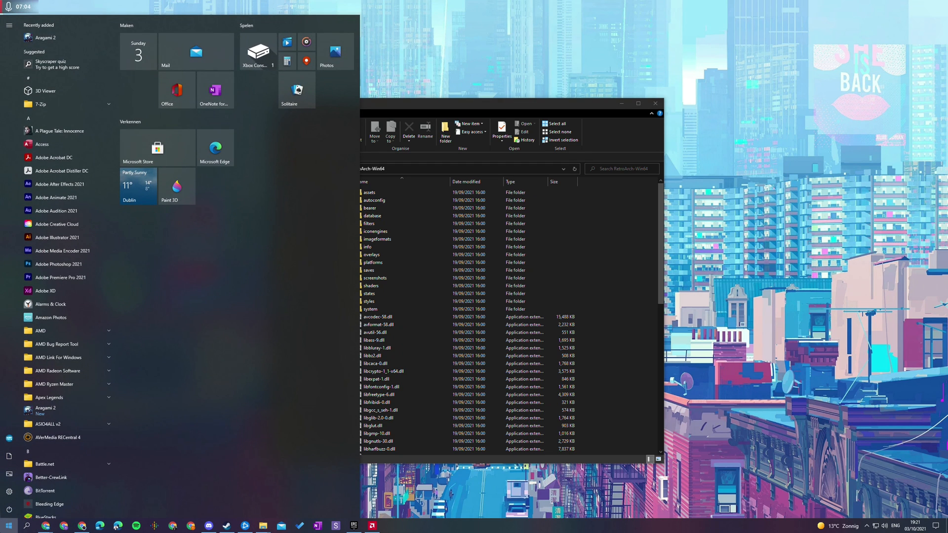
{"action": "type", "text": "retroarch"}
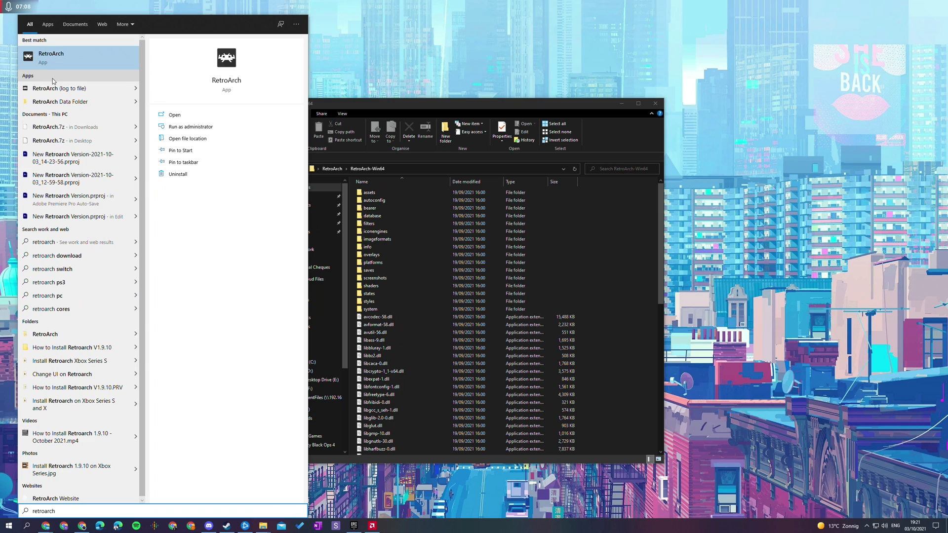
{"action": "mouse_move", "coordinate": [60, 101]}
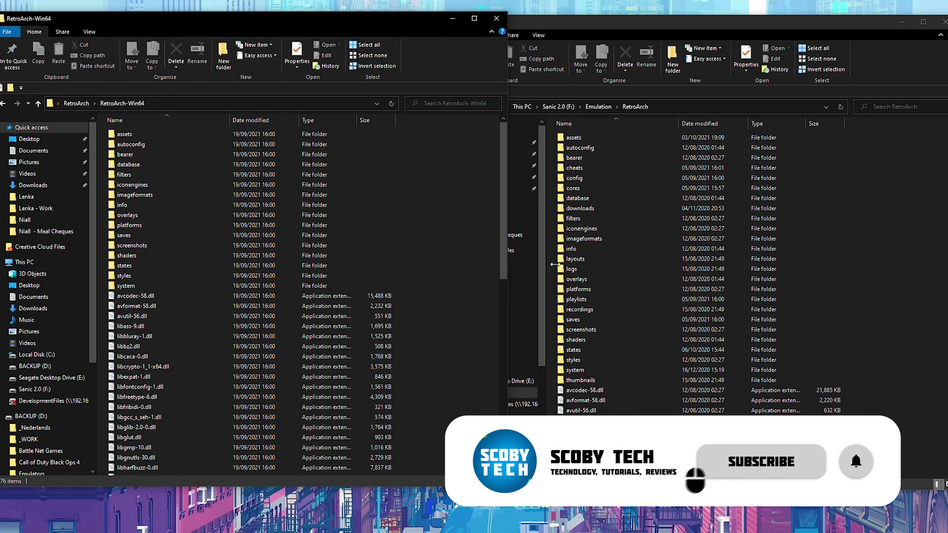
{"action": "mouse_move", "coordinate": [871, 205]}
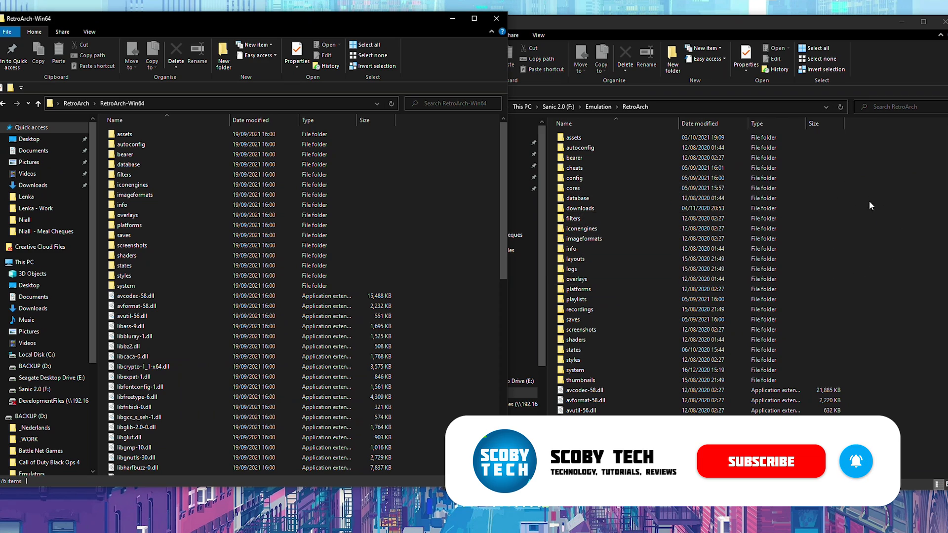
Step: Select all 76 items in the RetroArch-Win64 folder beside the F: install folder
{"action": "left_click", "coordinate": [130, 144]}
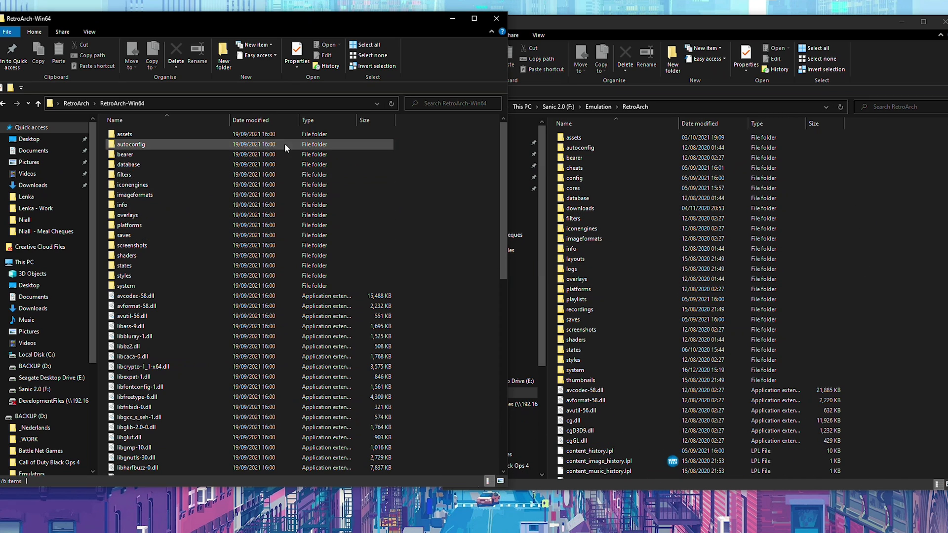
{"action": "left_click", "coordinate": [128, 225]}
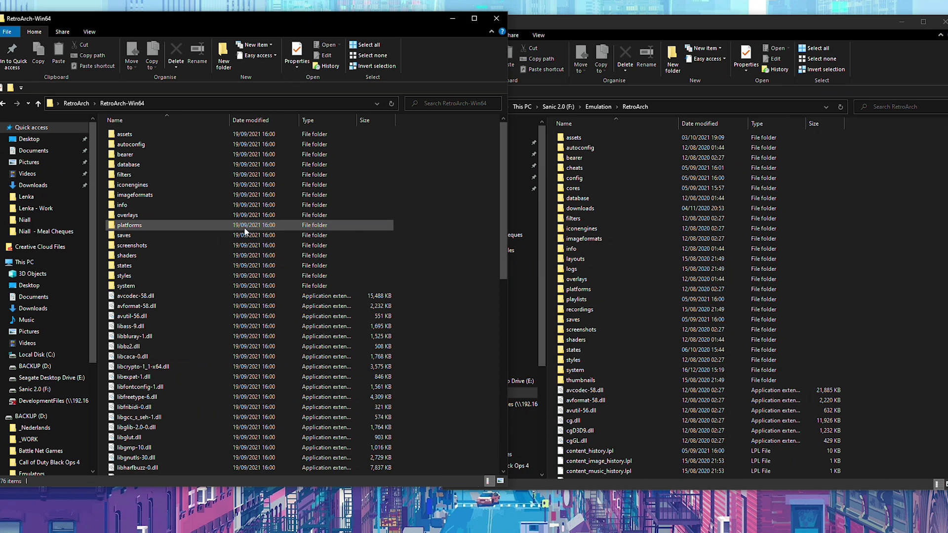
{"action": "left_click", "coordinate": [365, 44]}
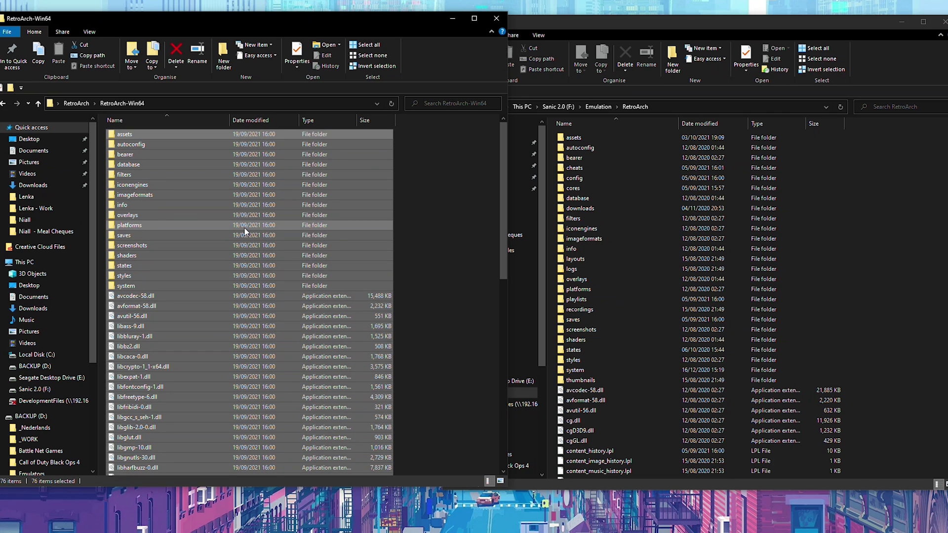
{"action": "mouse_move", "coordinate": [151, 295]}
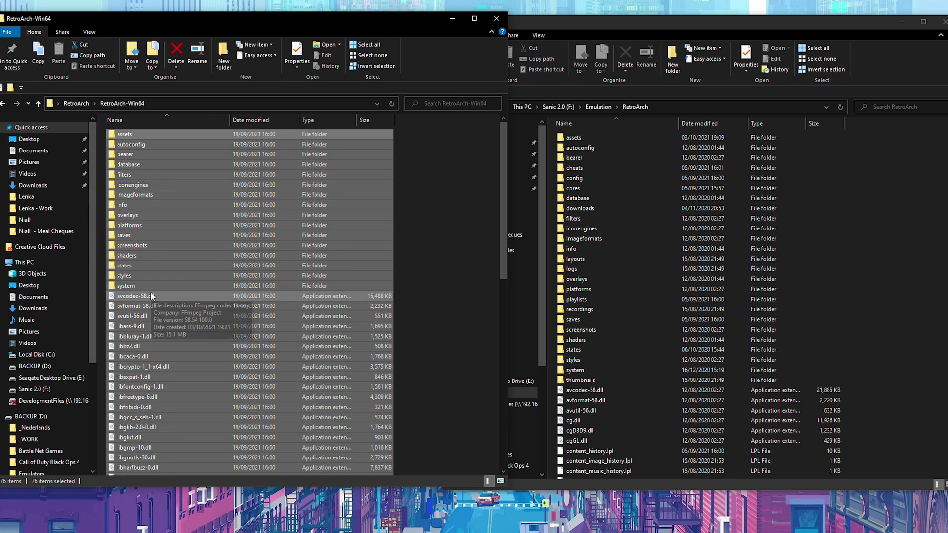
{"action": "mouse_move", "coordinate": [137, 297]}
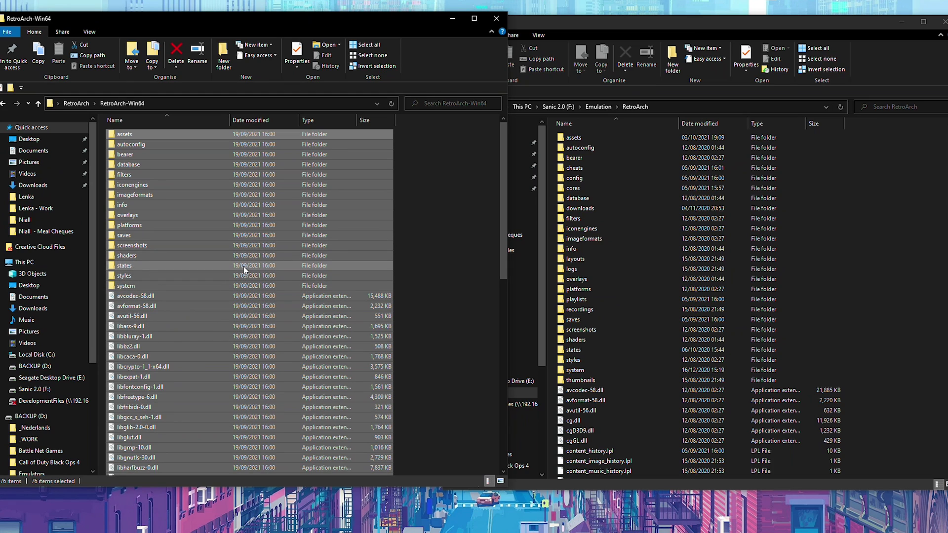
{"action": "mouse_move", "coordinate": [125, 235]}
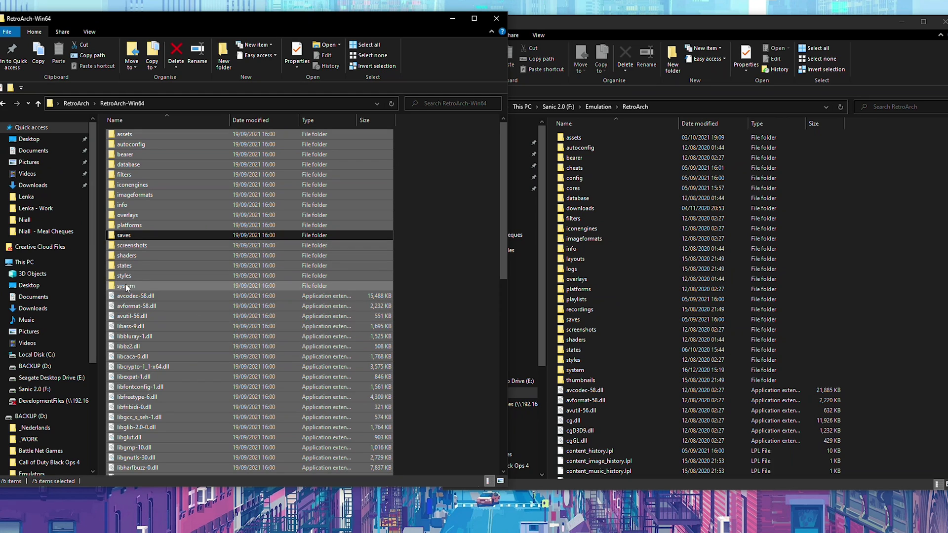
{"action": "mouse_move", "coordinate": [126, 286]}
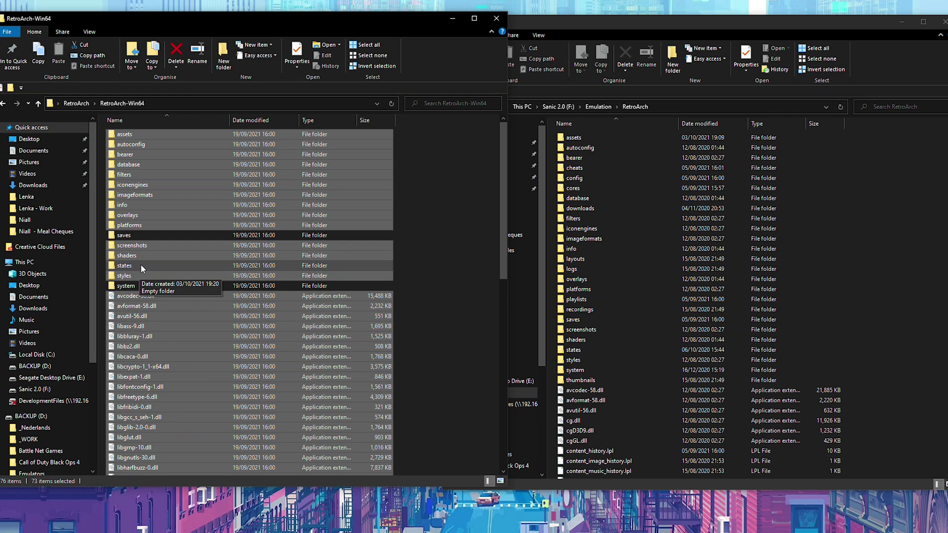
{"action": "mouse_move", "coordinate": [162, 166]}
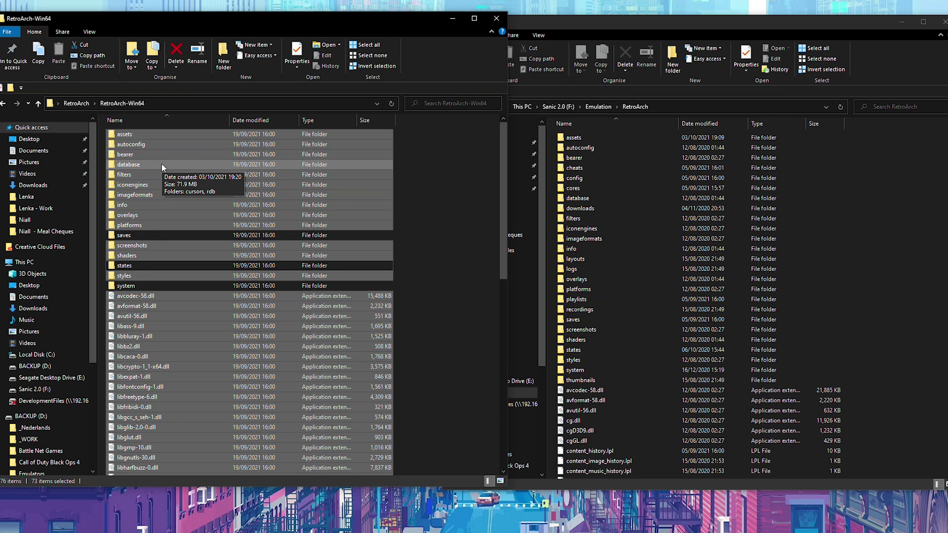
{"action": "mouse_move", "coordinate": [85, 185]}
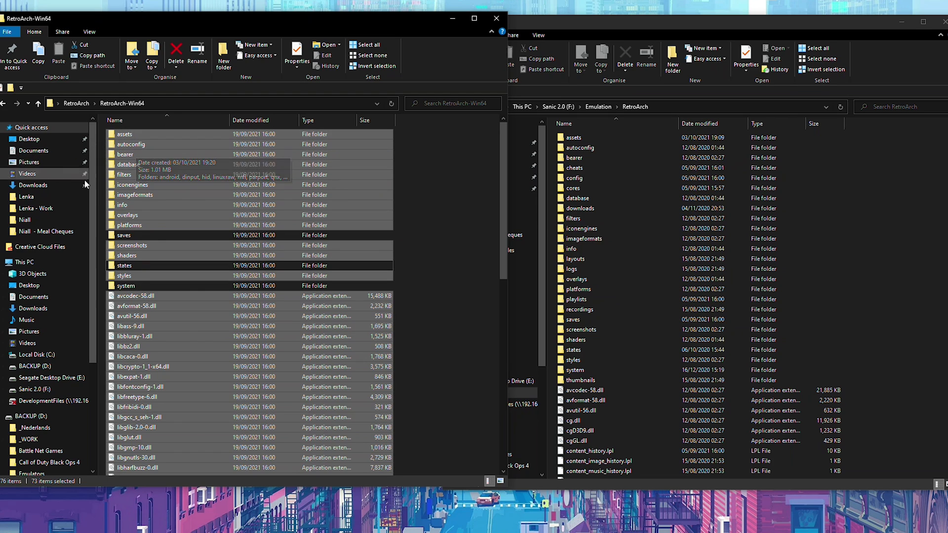
{"action": "mouse_move", "coordinate": [158, 159]}
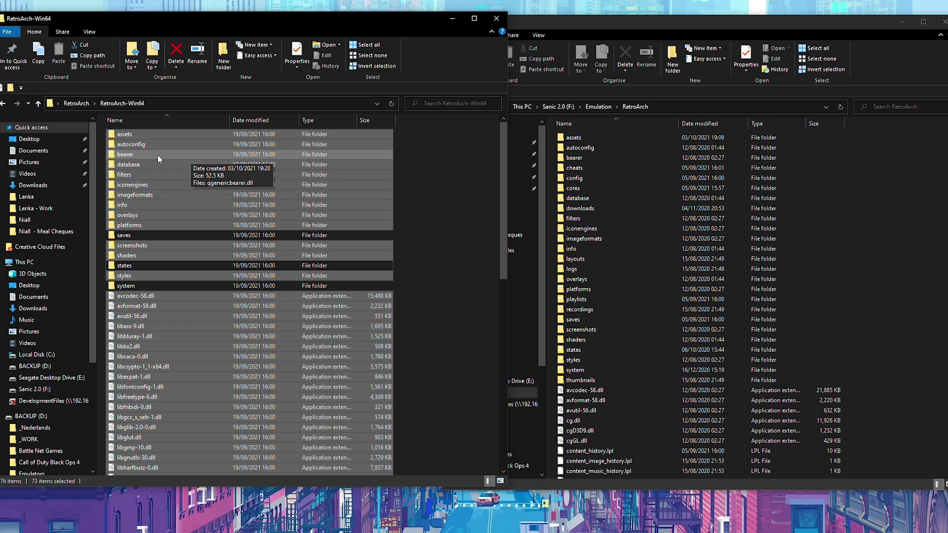
{"action": "mouse_move", "coordinate": [132, 188]}
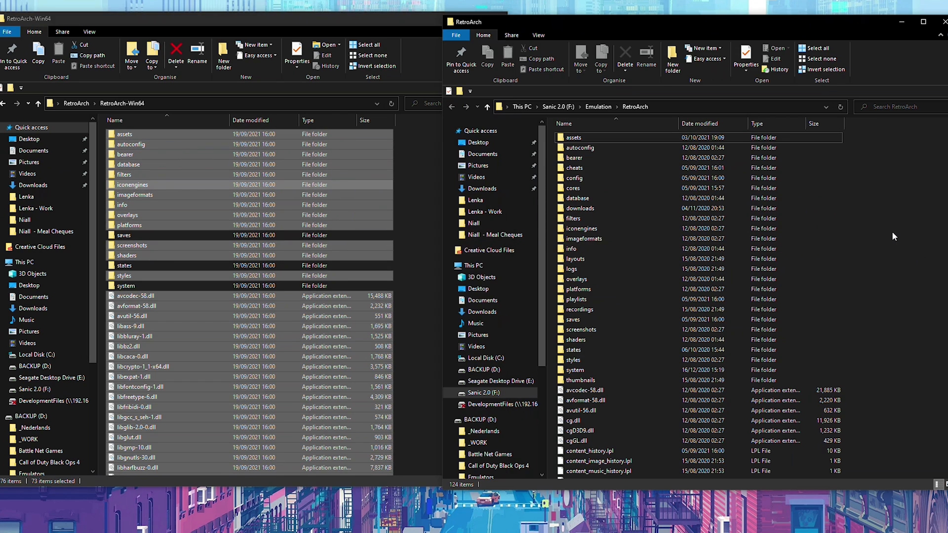
Step: Copy the selected files into the RetroArch install folder, replacing same-named files
{"action": "left_click", "coordinate": [58, 51]}
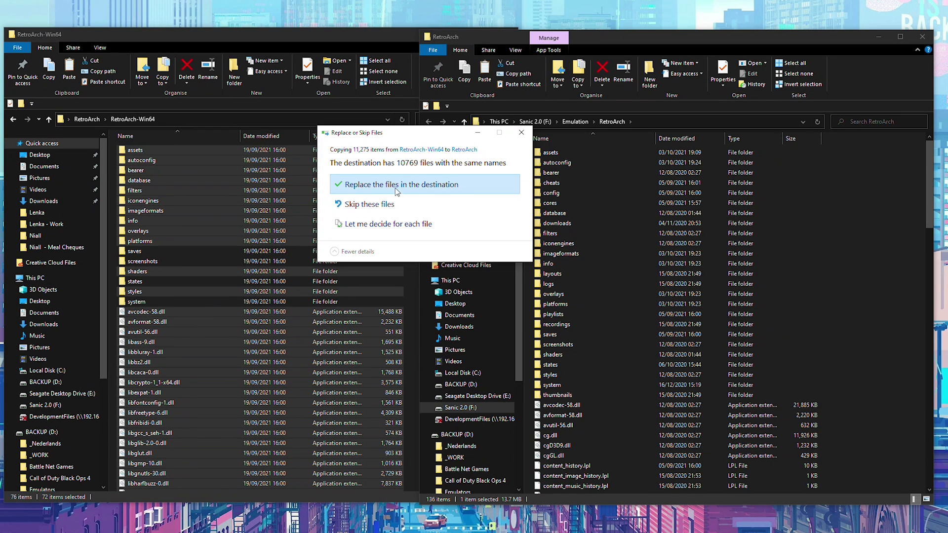
{"action": "mouse_move", "coordinate": [424, 189]}
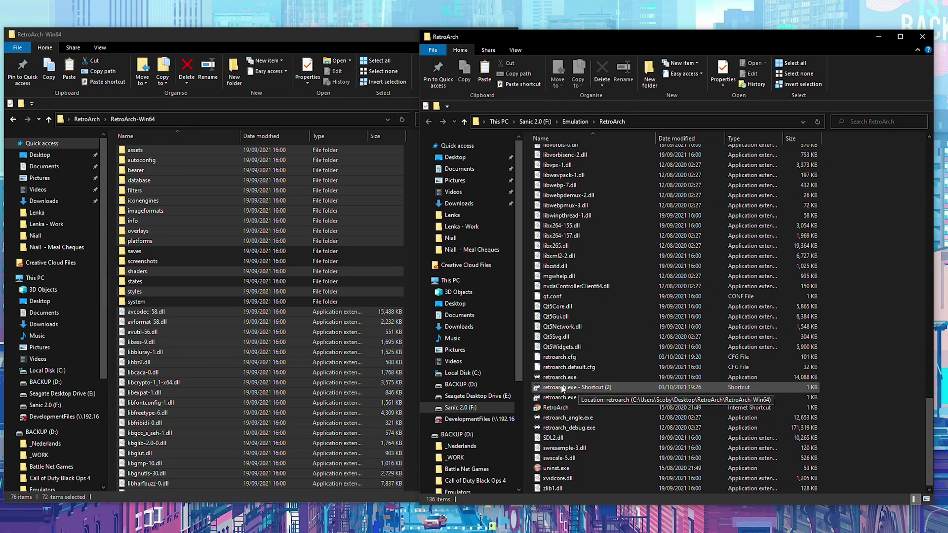
Step: Launch retroarch.exe from the install folder, now showing version 1.9.10
{"action": "left_click", "coordinate": [556, 376]}
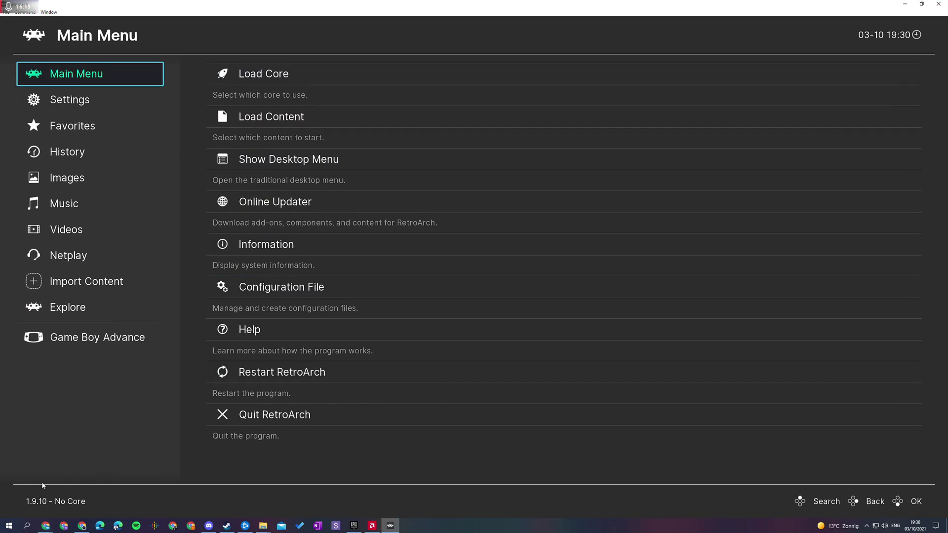
{"action": "mouse_move", "coordinate": [72, 395]}
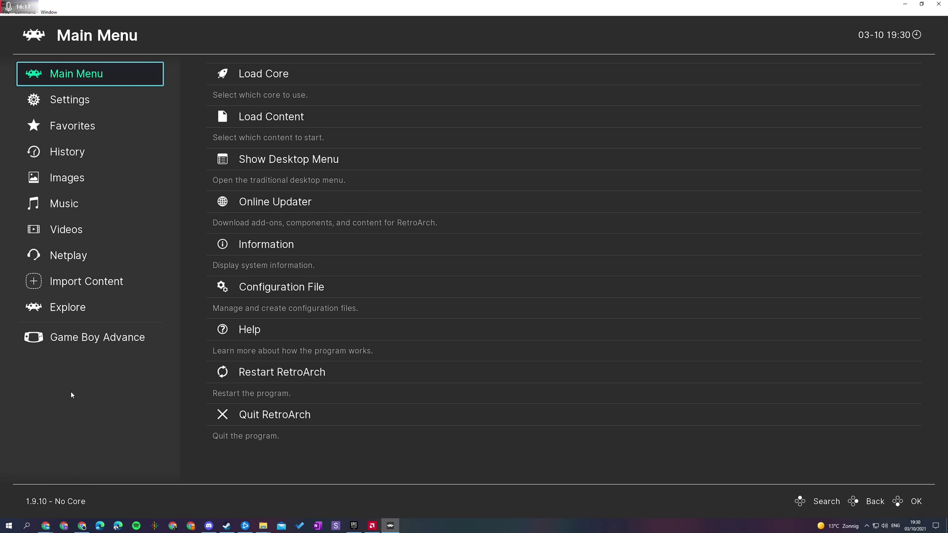
{"action": "mouse_move", "coordinate": [128, 394]}
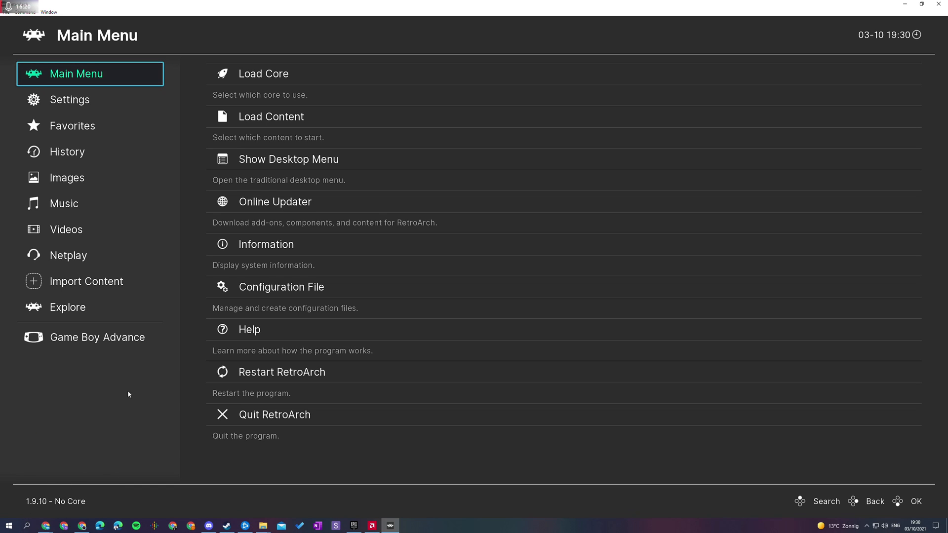
{"action": "mouse_move", "coordinate": [118, 450]}
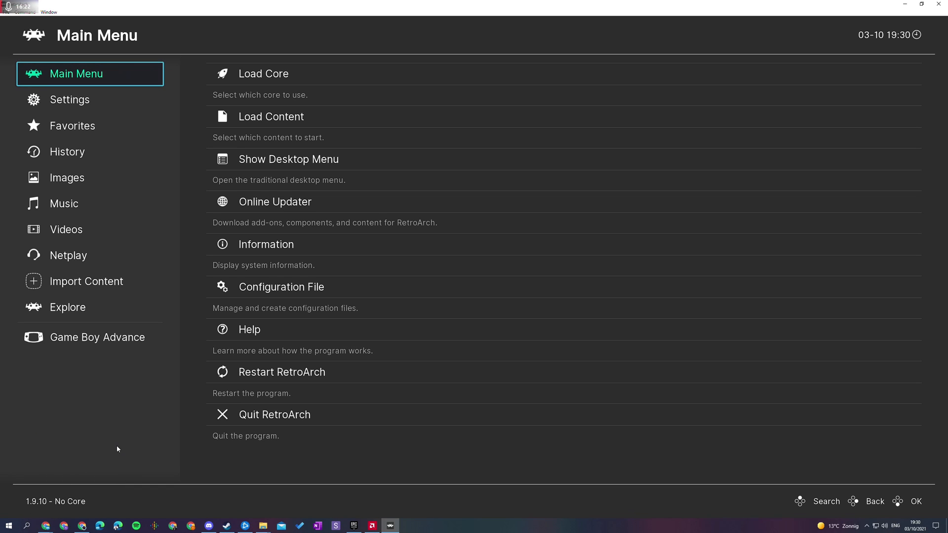
{"action": "mouse_move", "coordinate": [123, 343]}
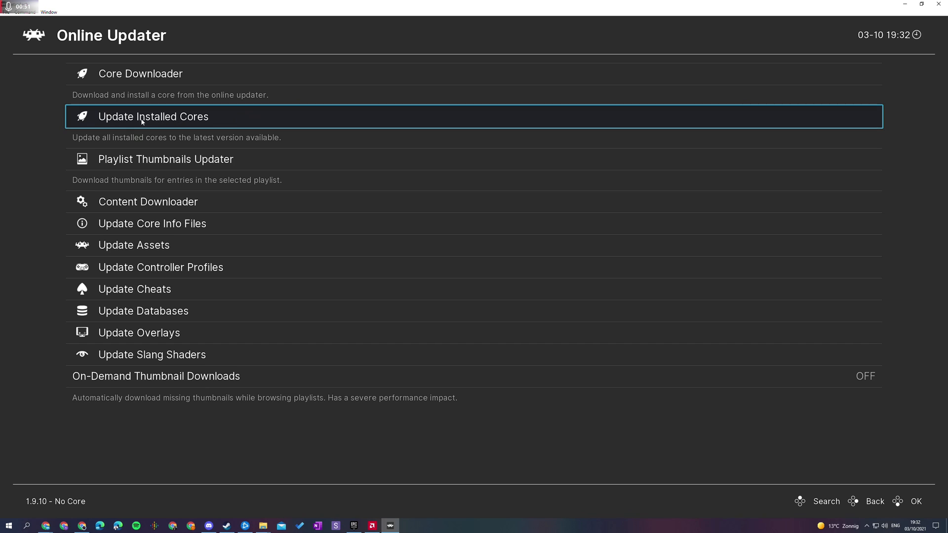
Step: Run Update Installed Cores from the Online Updater
{"action": "left_click", "coordinate": [153, 117]}
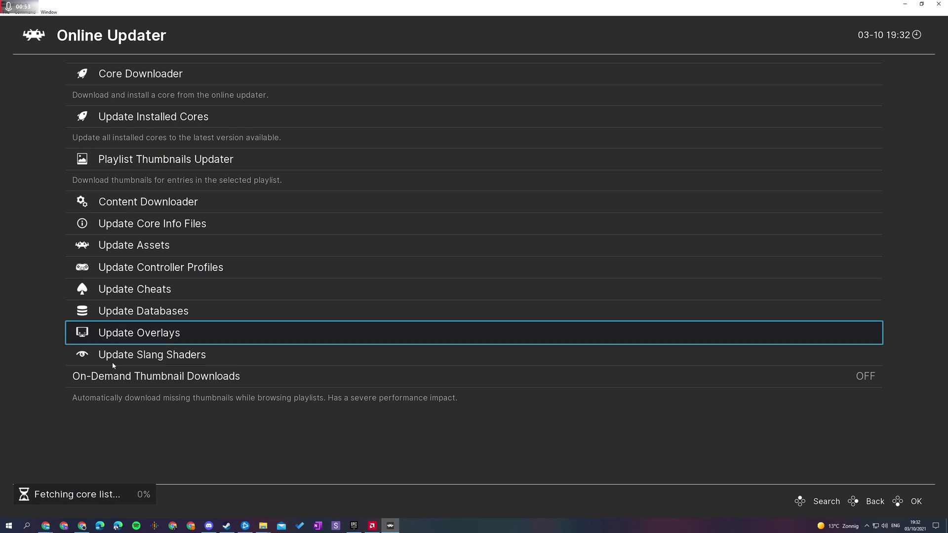